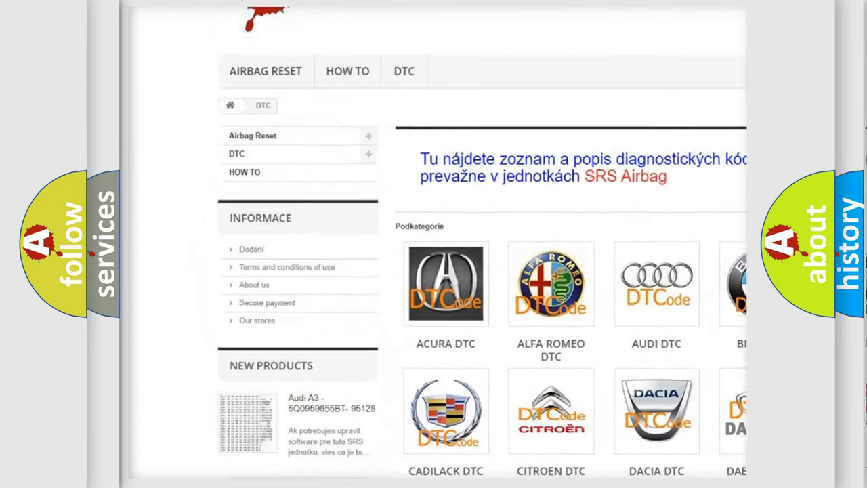
Scroll the DTC brand grid down to Saturn, then back up to the top of its code list
scroll(down, 3)
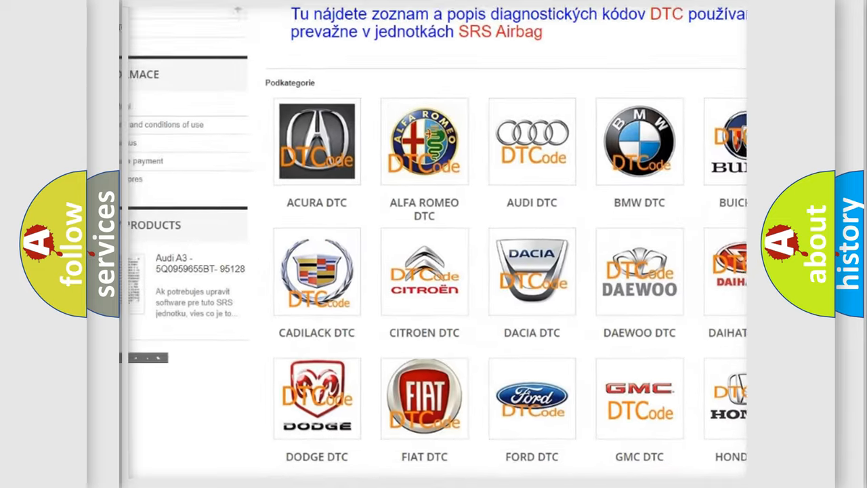
scroll(down, 3)
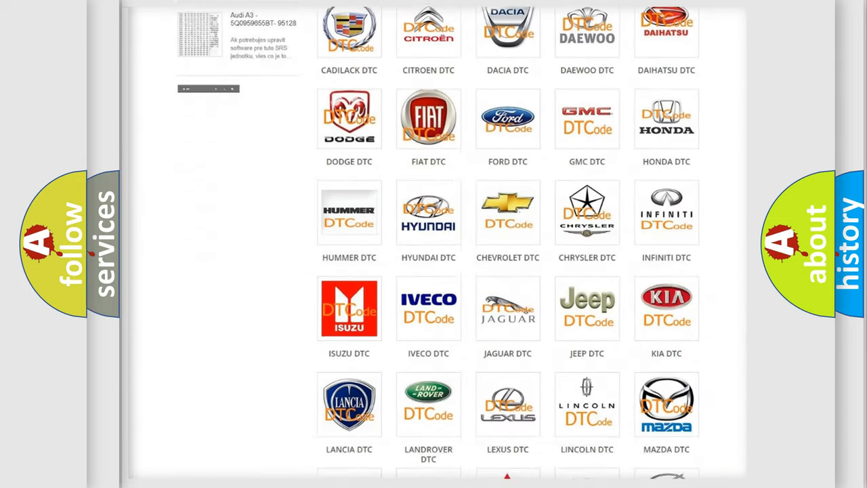
scroll(down, 3)
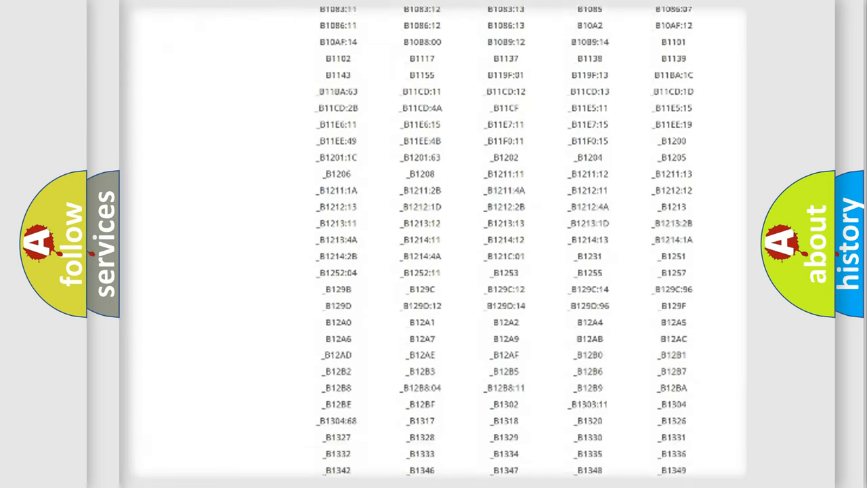
scroll(down, 3)
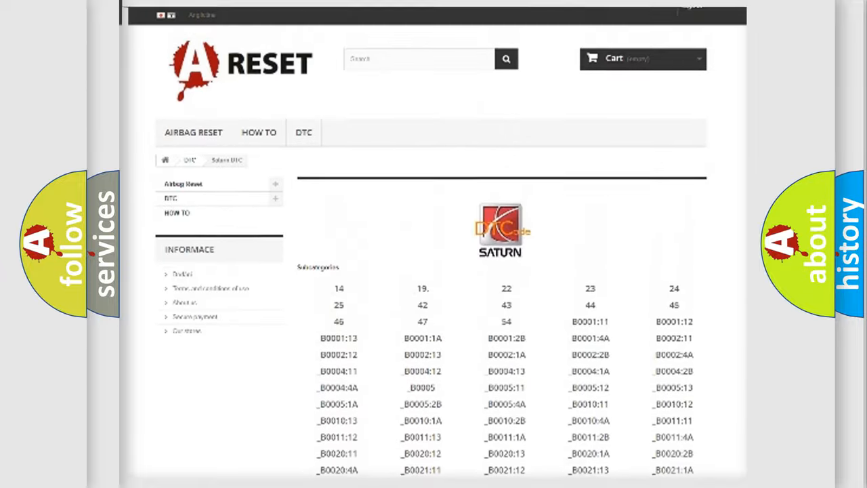
scroll(up, 3)
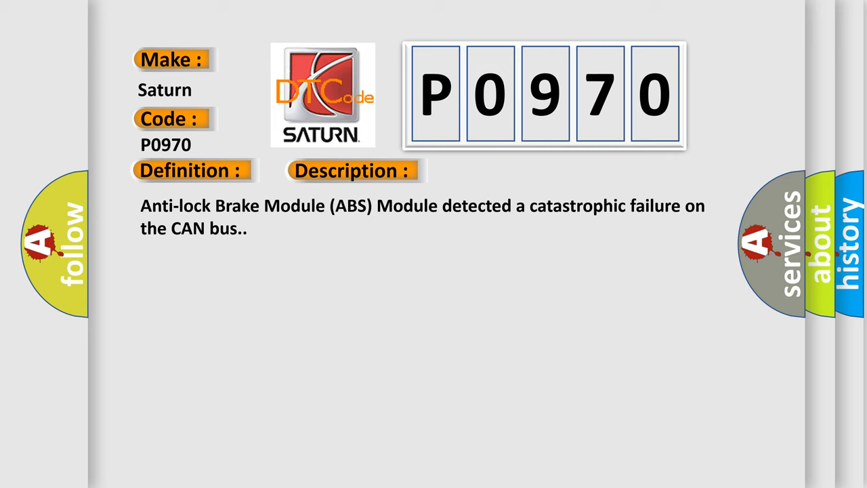
Reveal the P0970 Cause section listing CAN bus circuit and BCM faults
click(498, 170)
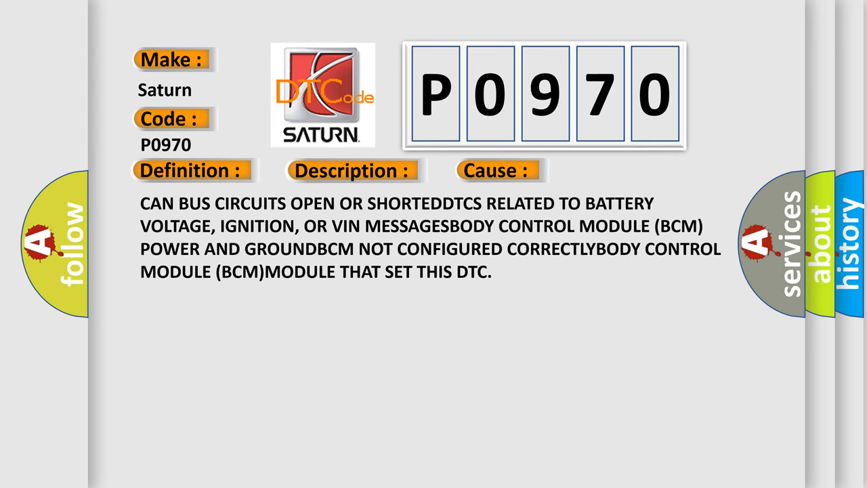